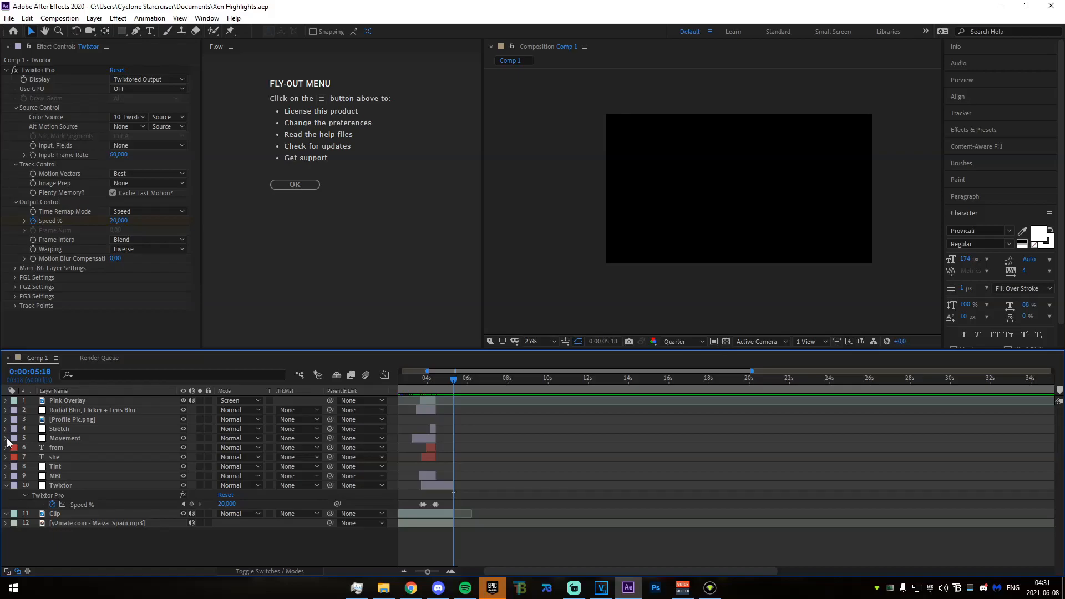
{"action": "mouse_move", "coordinate": [348, 456]}
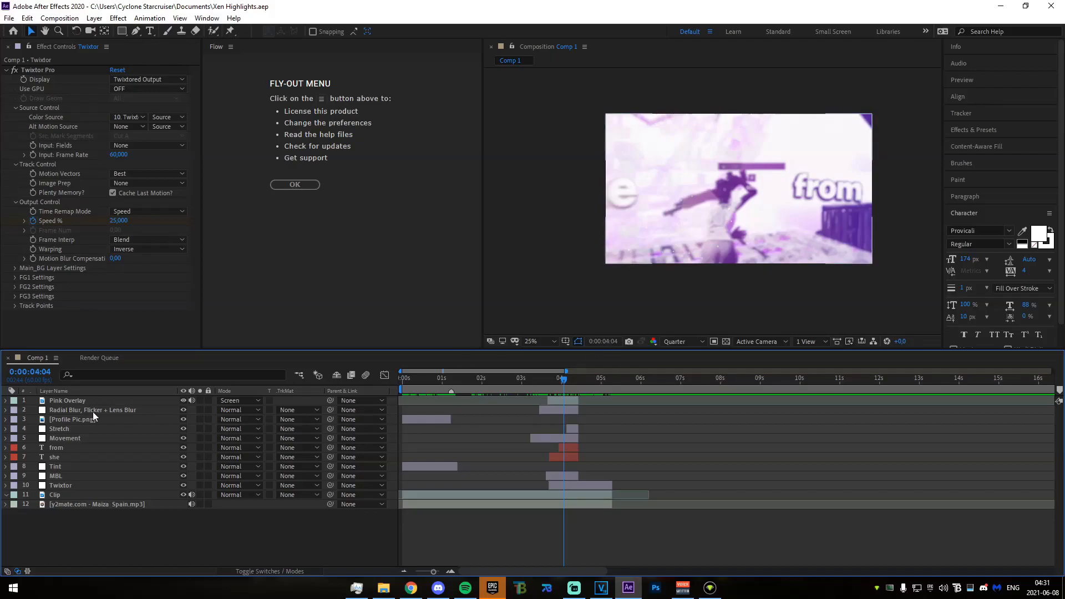
Select the Radial Blur, Flicker + Lens Blur layer to display its effect settings.
{"action": "left_click", "coordinate": [91, 410]}
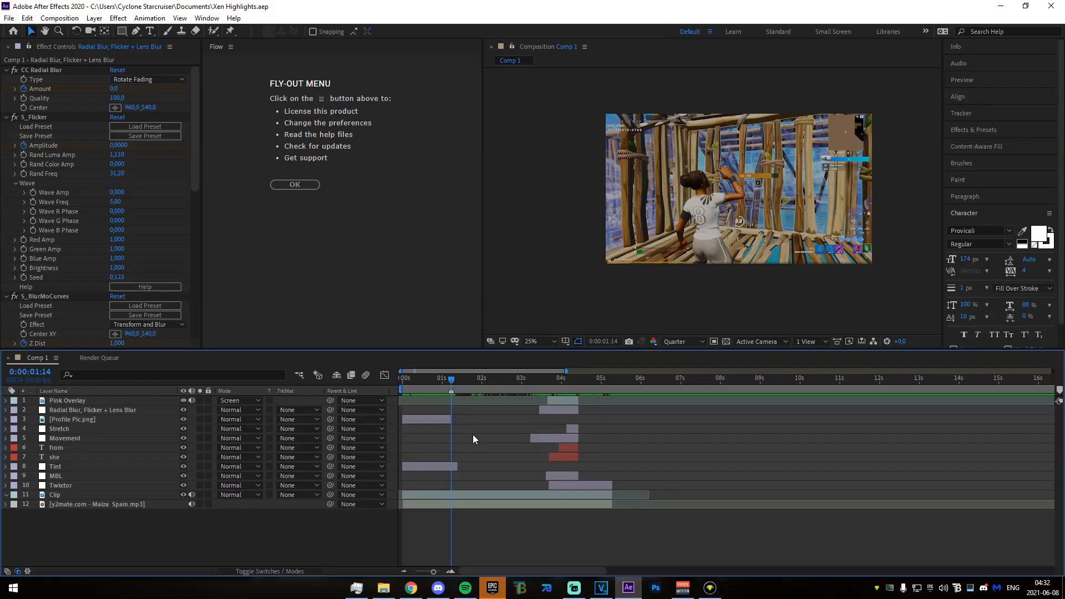
Move the preview to about 4:19 and select the Stretch layer to view its warp effect.
{"action": "left_click", "coordinate": [567, 379]}
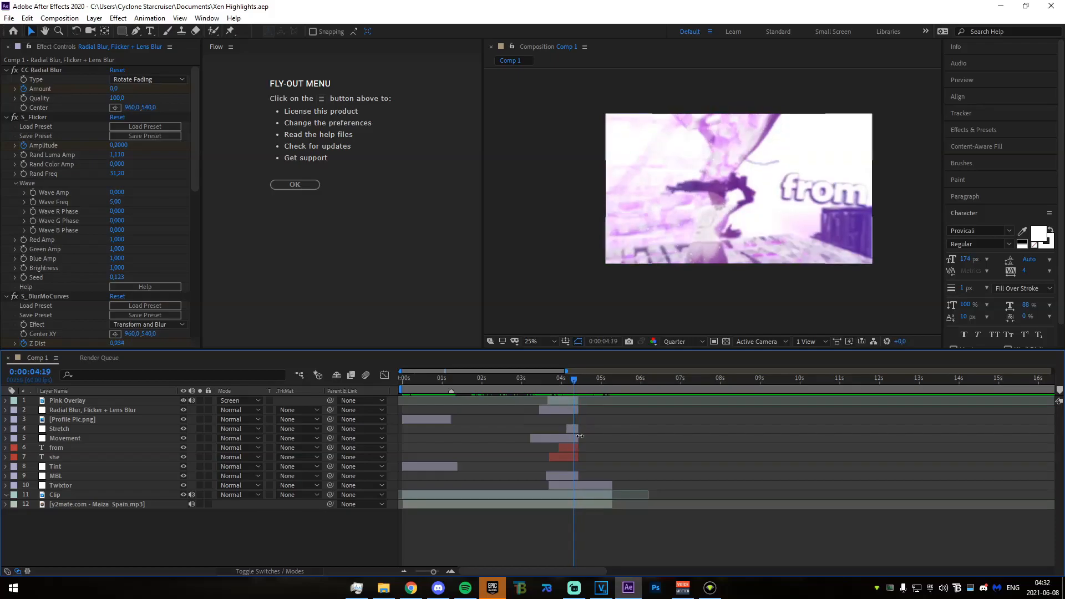
{"action": "left_click", "coordinate": [60, 429]}
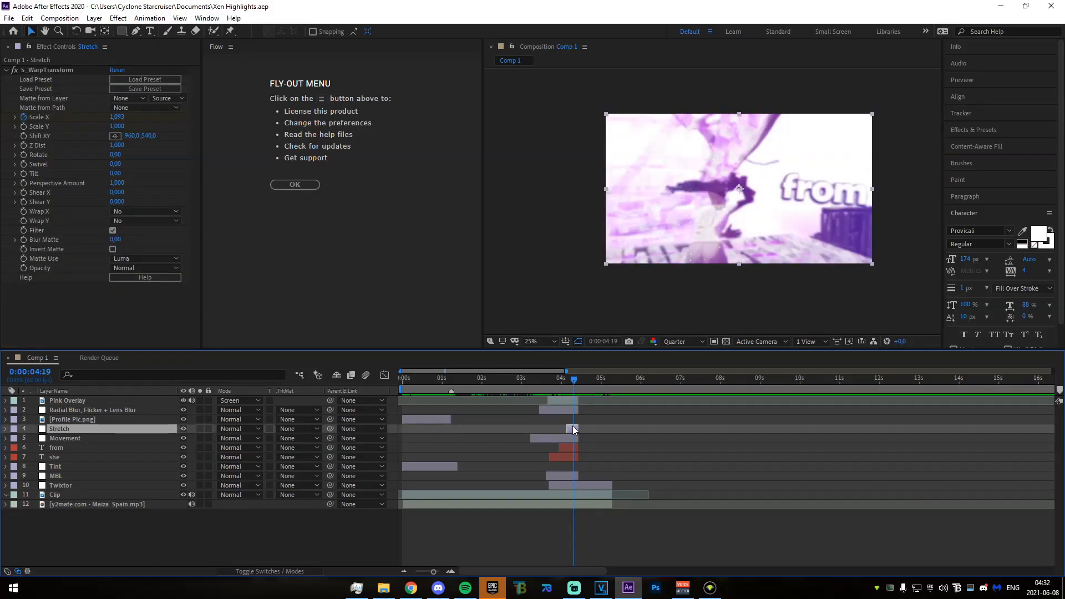
{"action": "mouse_move", "coordinate": [574, 440]}
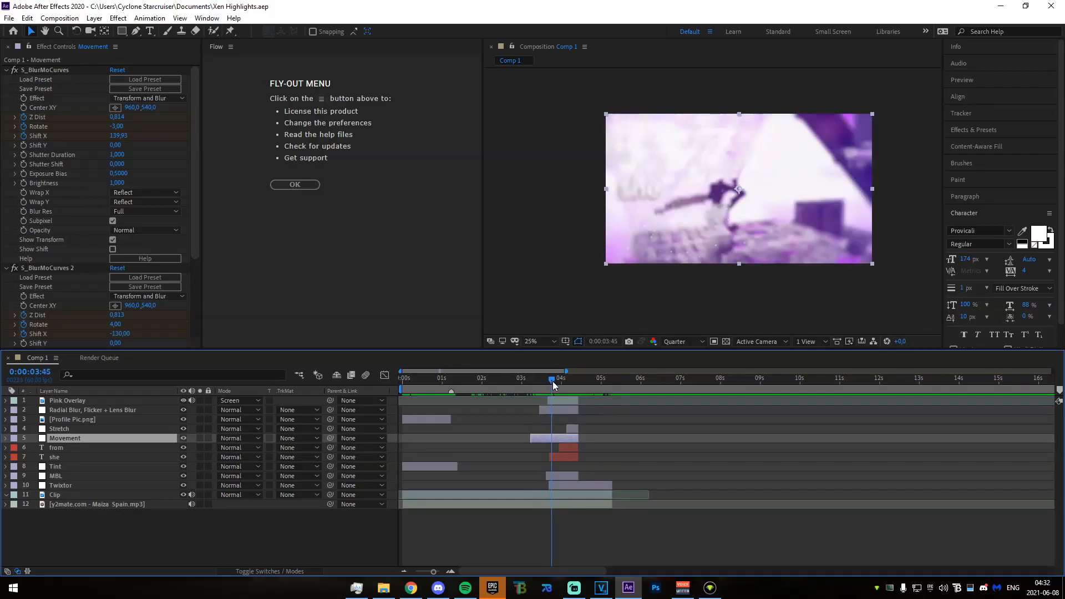
Select the 'she' text layer to show its Fill, drop shadow and chromatic aberration.
{"action": "left_click", "coordinate": [551, 384]}
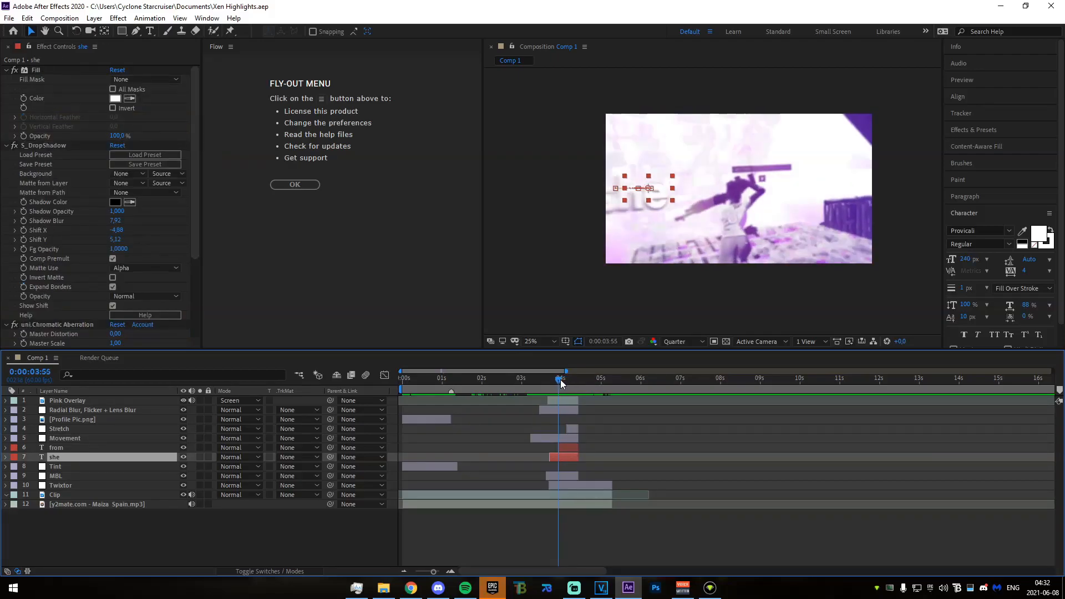
Step to the she text frame, toggle Type and Selection tools, then select the 'from' layer.
{"action": "left_click", "coordinate": [557, 378]}
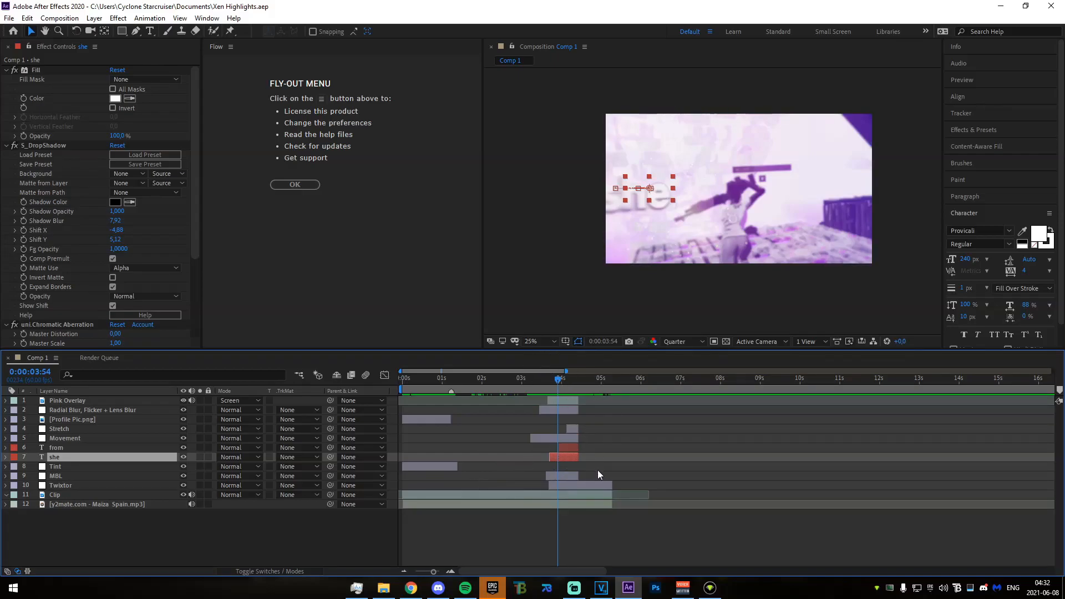
{"action": "mouse_move", "coordinate": [563, 460]}
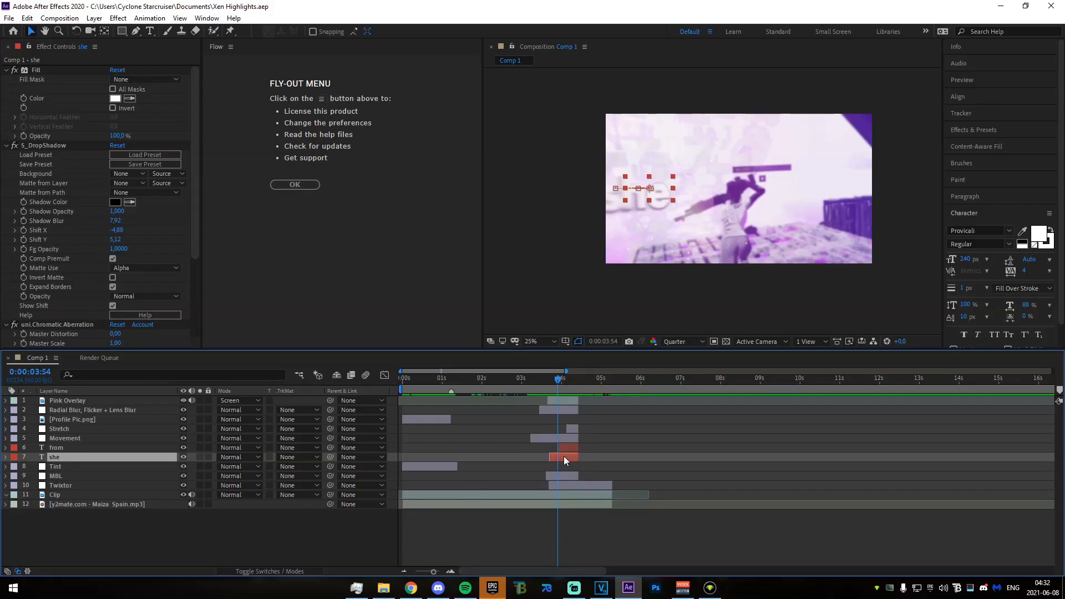
{"action": "left_click", "coordinate": [149, 31]}
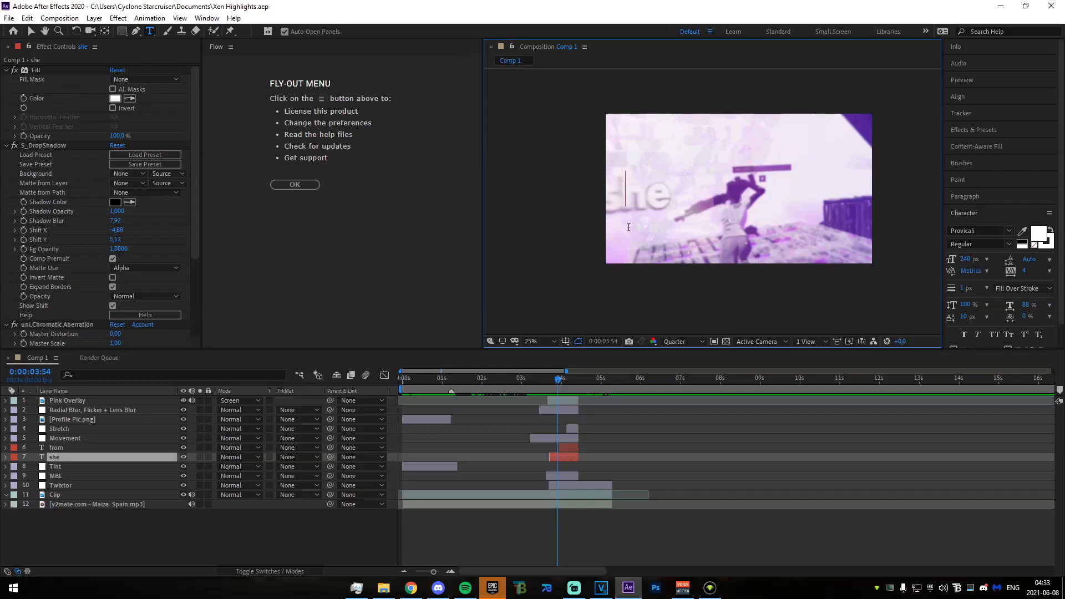
{"action": "left_click", "coordinate": [12, 31]}
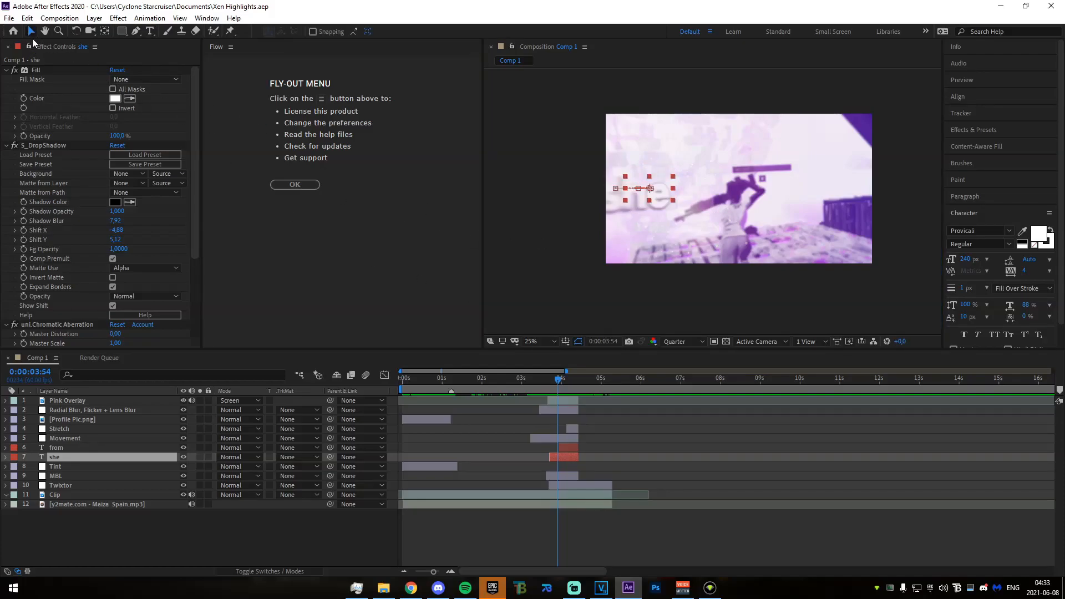
{"action": "mouse_move", "coordinate": [591, 179]}
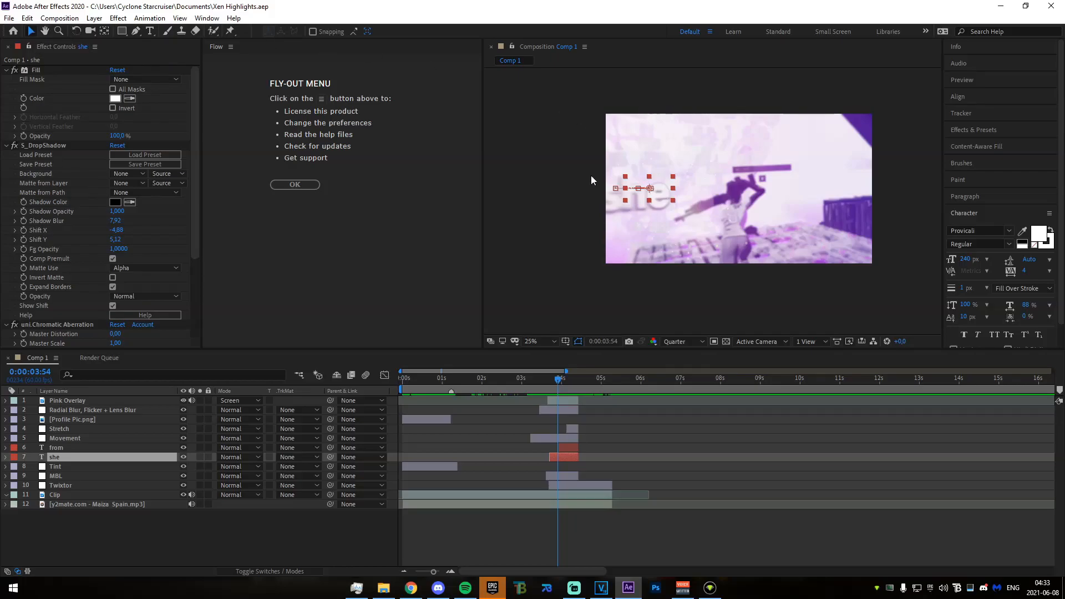
{"action": "mouse_move", "coordinate": [672, 207]}
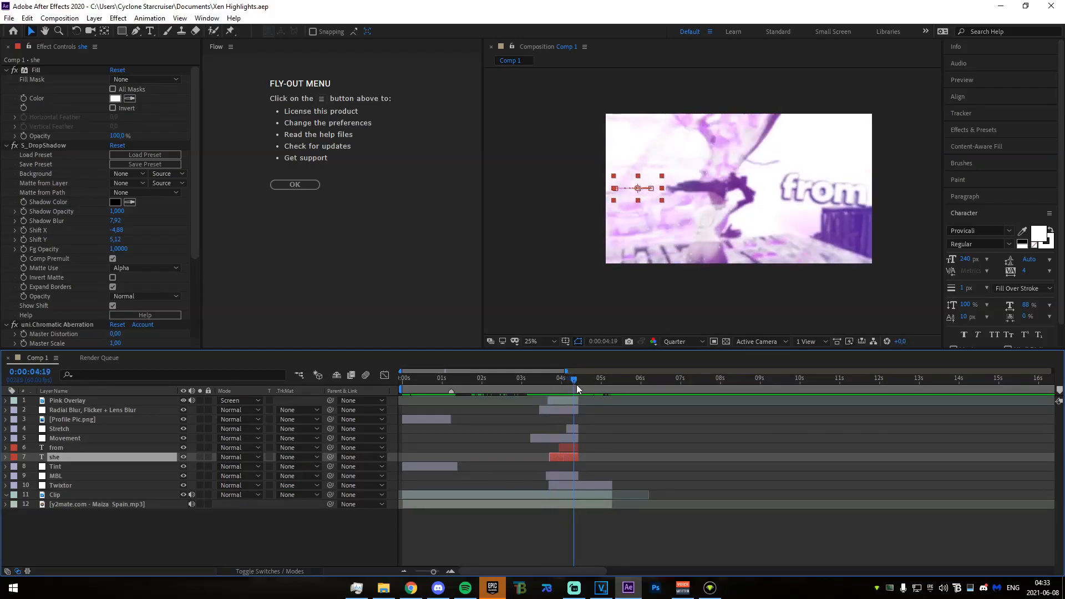
{"action": "left_click", "coordinate": [56, 447]}
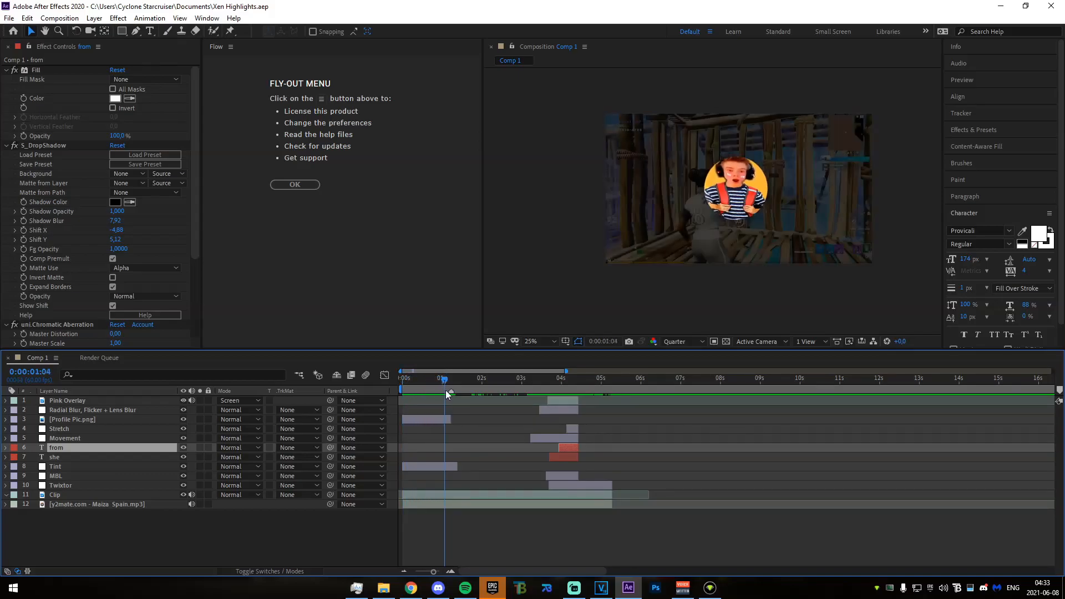
View Profile Pic.png's CC Light Sweep, then bring up the MBL layer's Magic Bullet Looks near 4:03.
{"action": "left_click", "coordinate": [451, 378]}
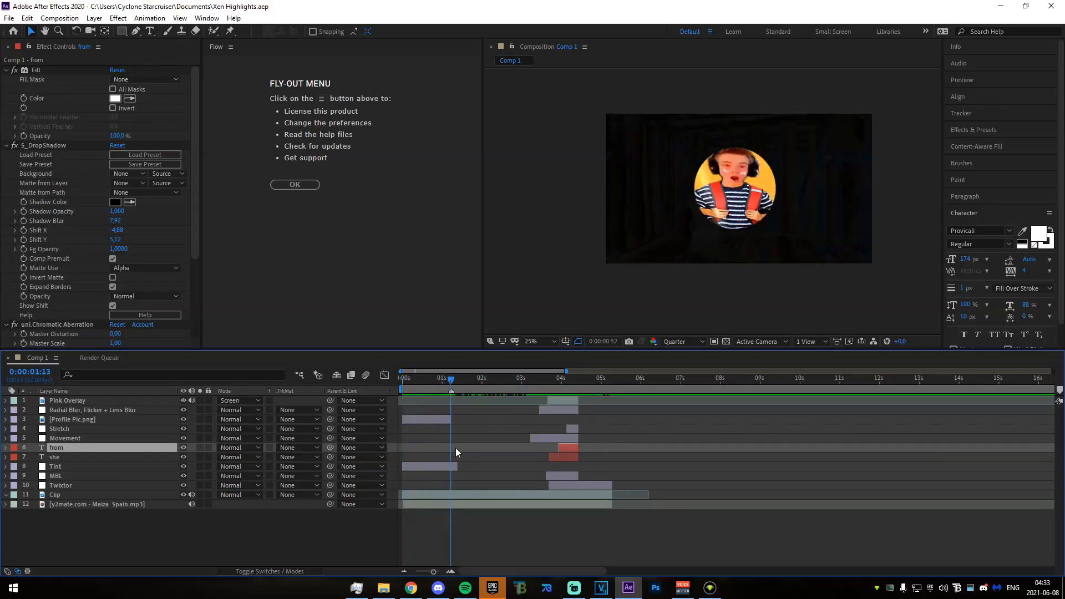
{"action": "left_click", "coordinate": [75, 419]}
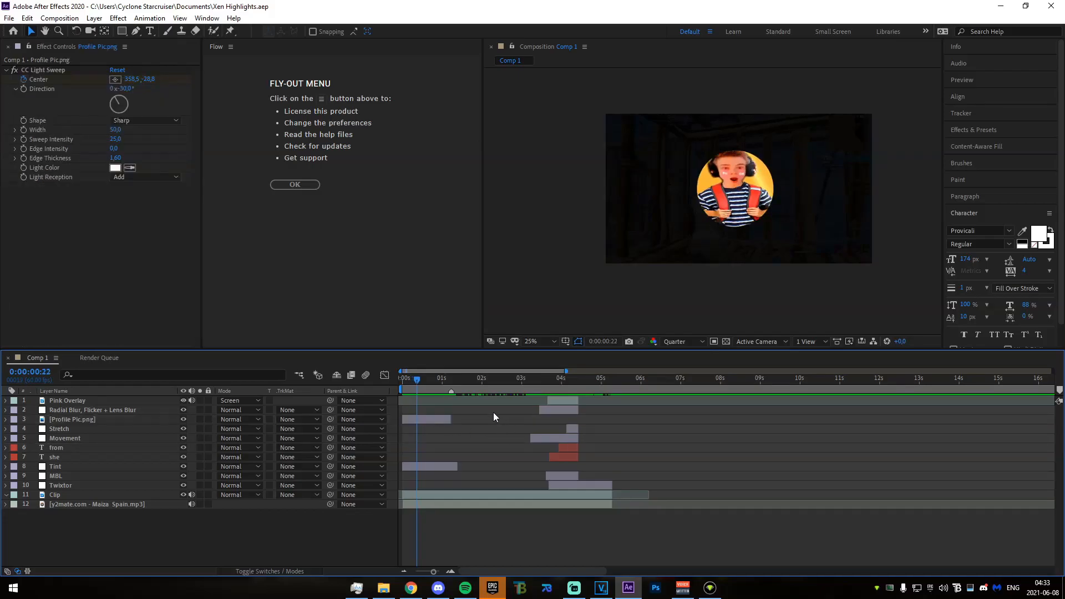
{"action": "left_click", "coordinate": [429, 378]}
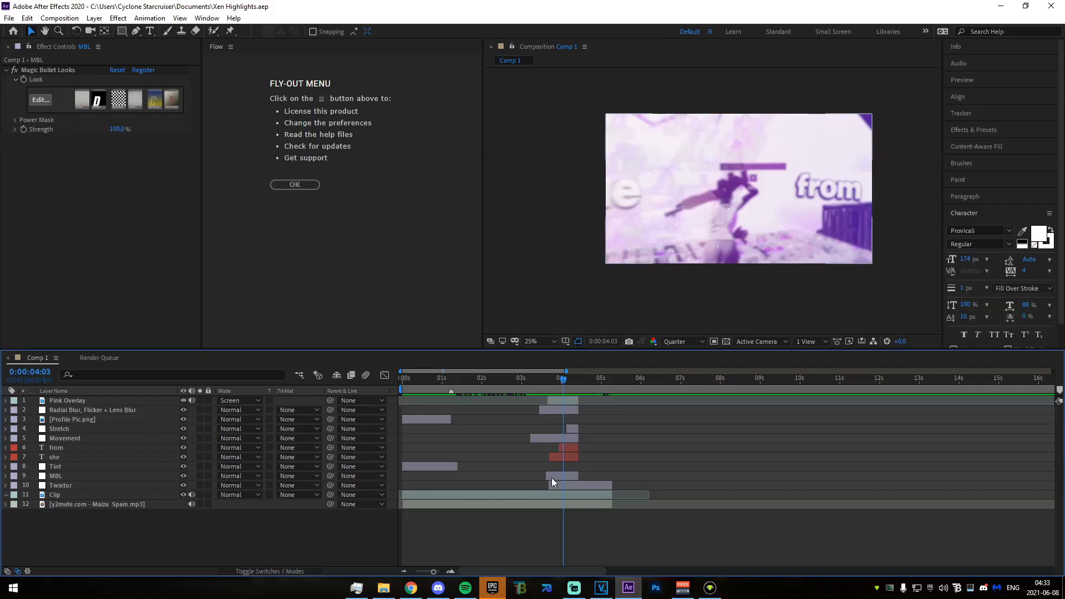
Select MBL, move the preview to 4:14, and select the Twixtor layer for Twixtor Pro.
{"action": "left_click", "coordinate": [55, 475]}
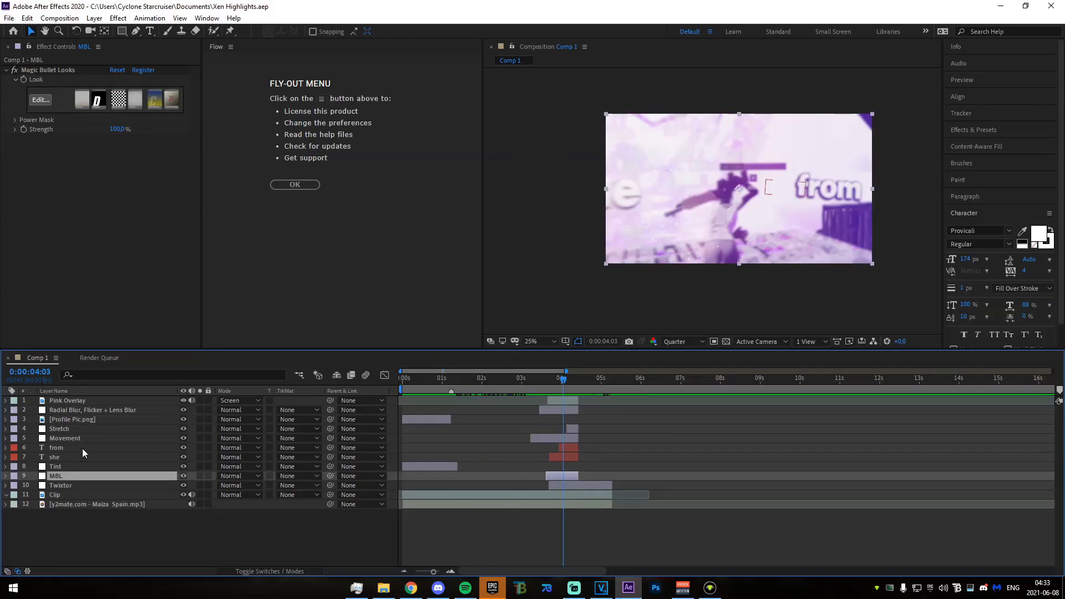
{"action": "left_click", "coordinate": [6, 70]}
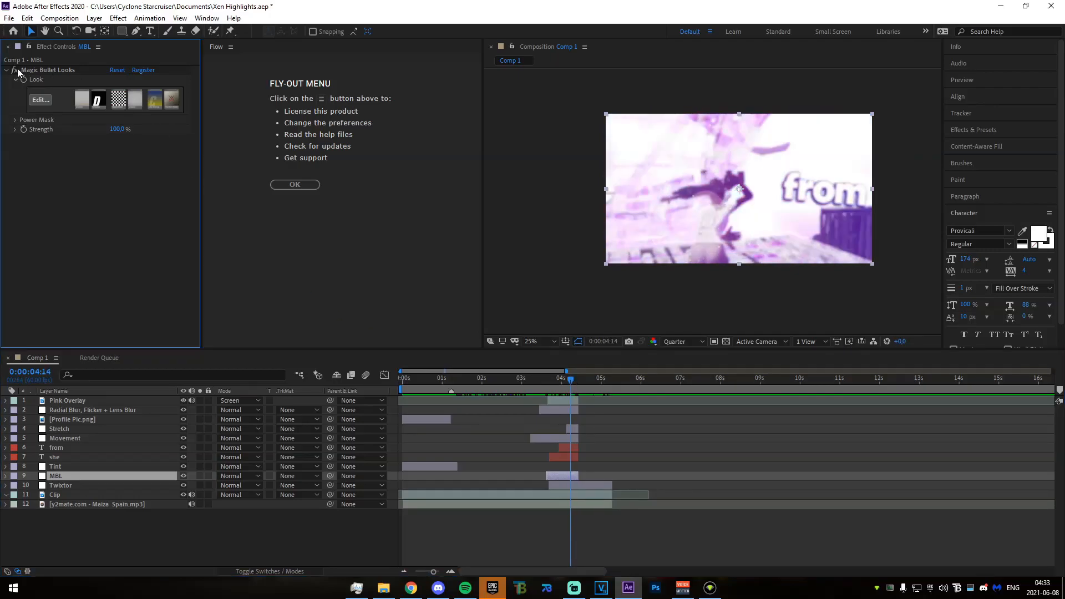
{"action": "left_click", "coordinate": [60, 484]}
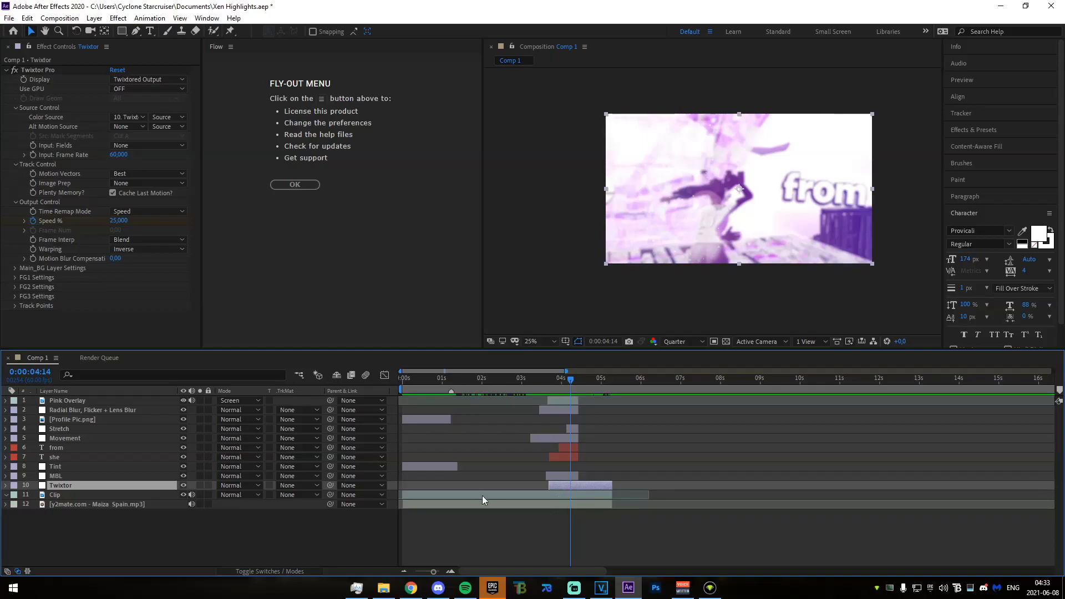
{"action": "mouse_move", "coordinate": [499, 444]}
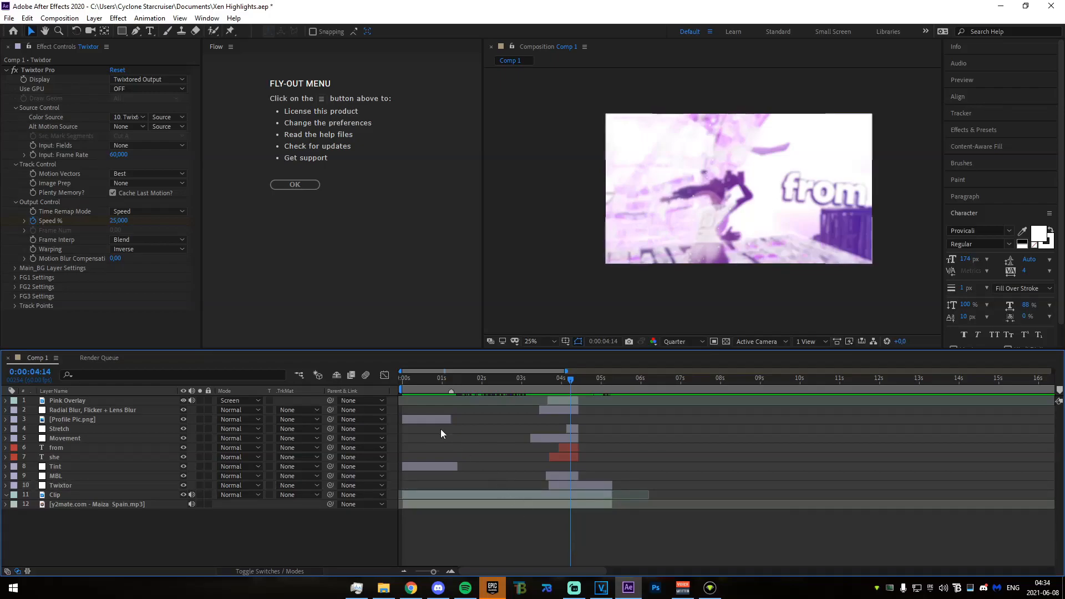
Select the song mp3 layer, then the Clip layer, which has no effects.
{"action": "left_click", "coordinate": [94, 504]}
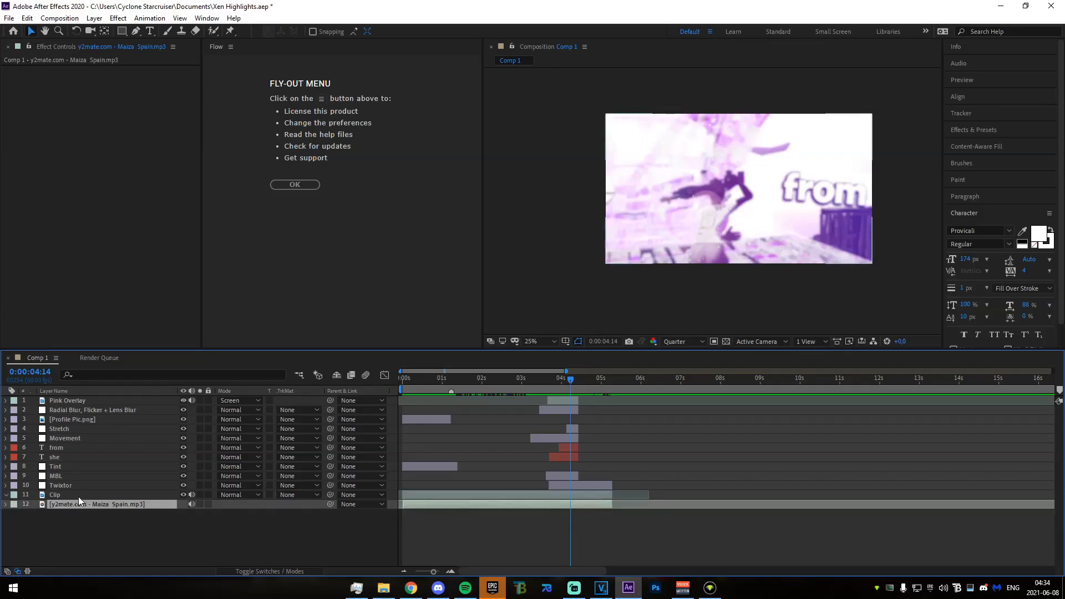
{"action": "mouse_move", "coordinate": [76, 484]}
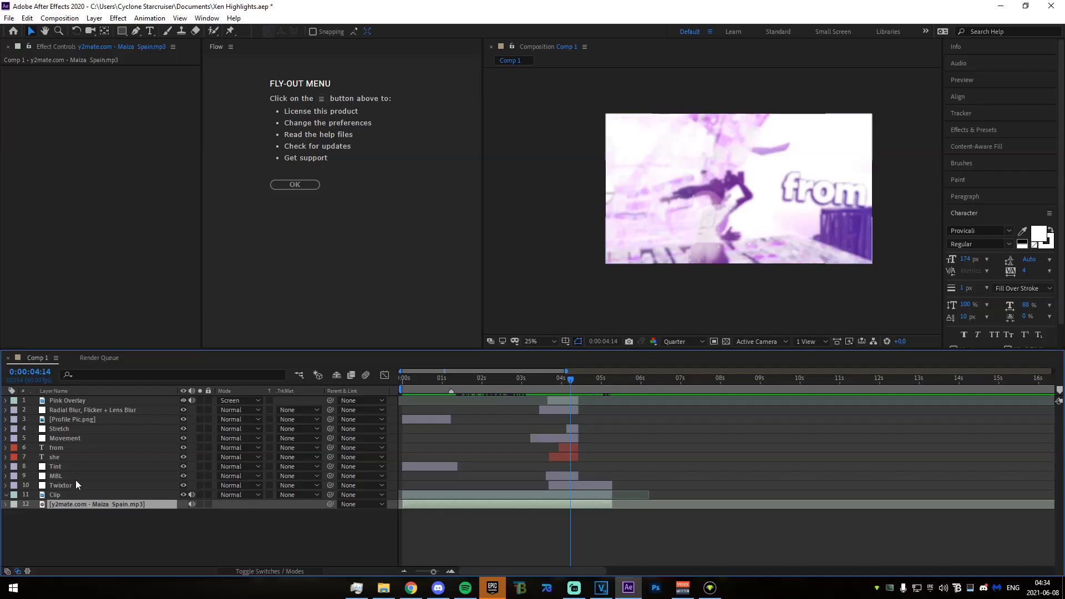
{"action": "mouse_move", "coordinate": [67, 504]}
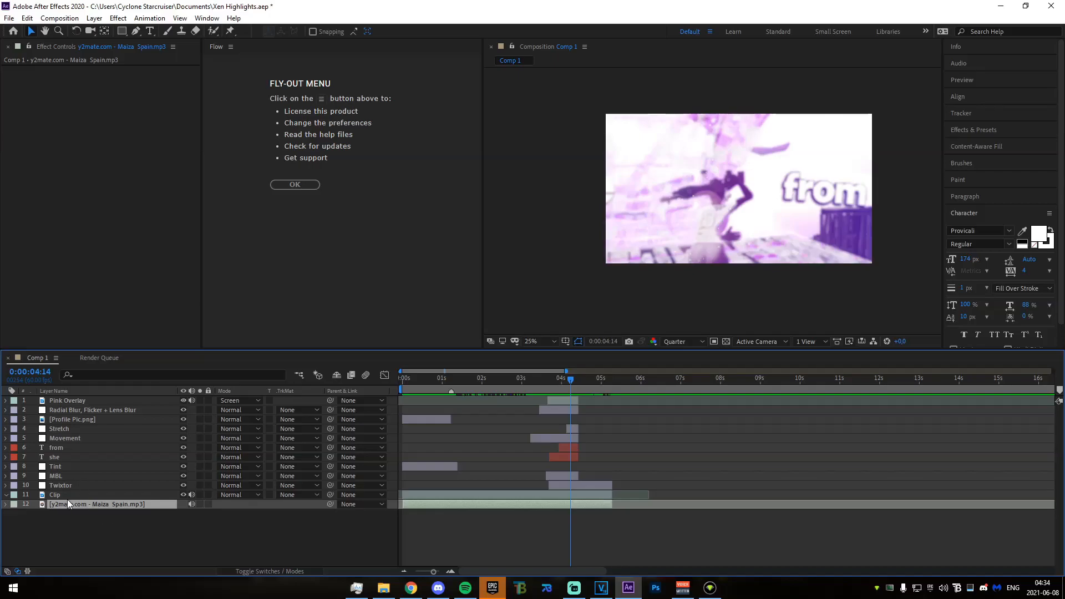
{"action": "left_click", "coordinate": [55, 494]}
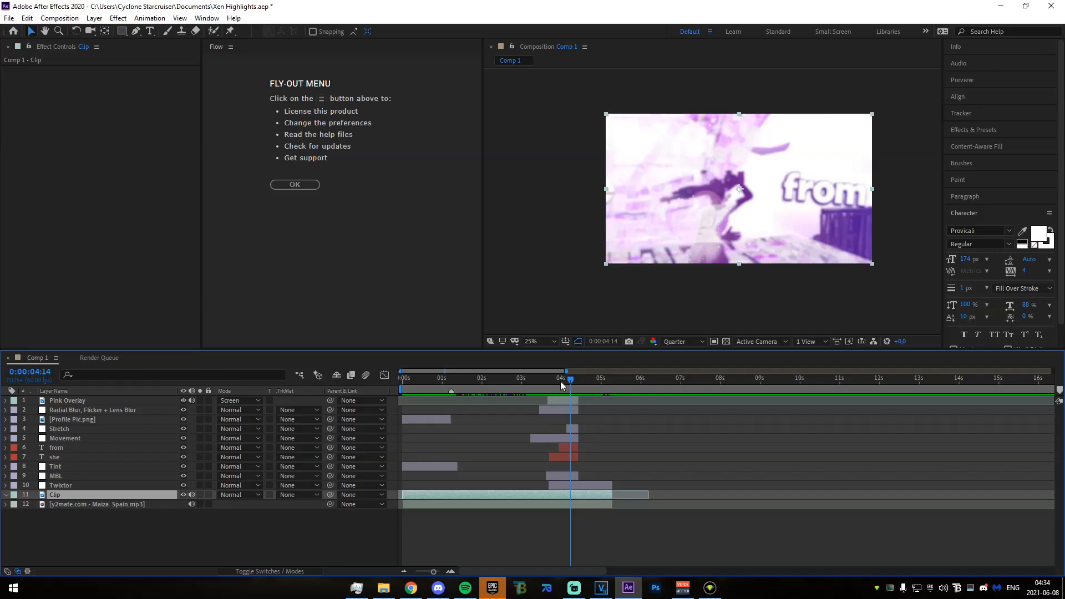